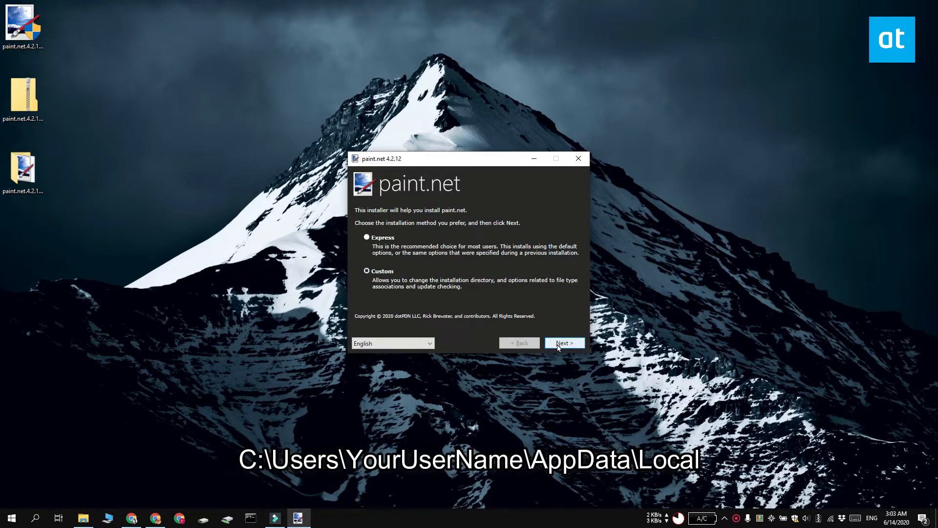
- Accept the default installation method and agree to the paint.net license
left_click(563, 343)
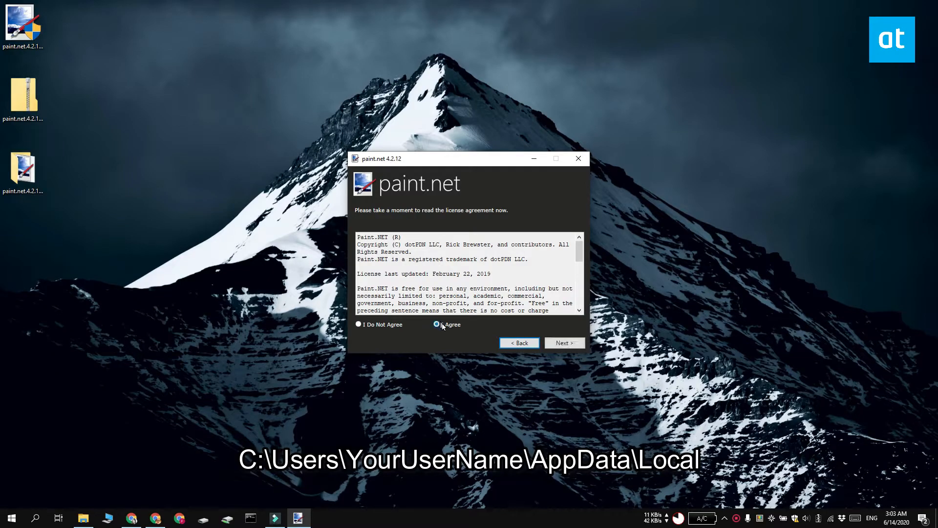
left_click(563, 342)
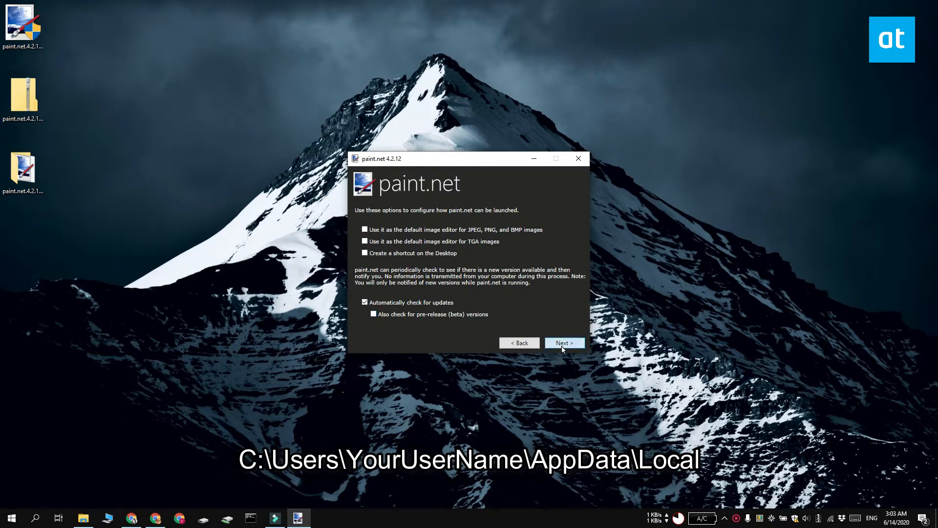
- Keep the launch options and default install folder, then begin installing paint.net
left_click(563, 342)
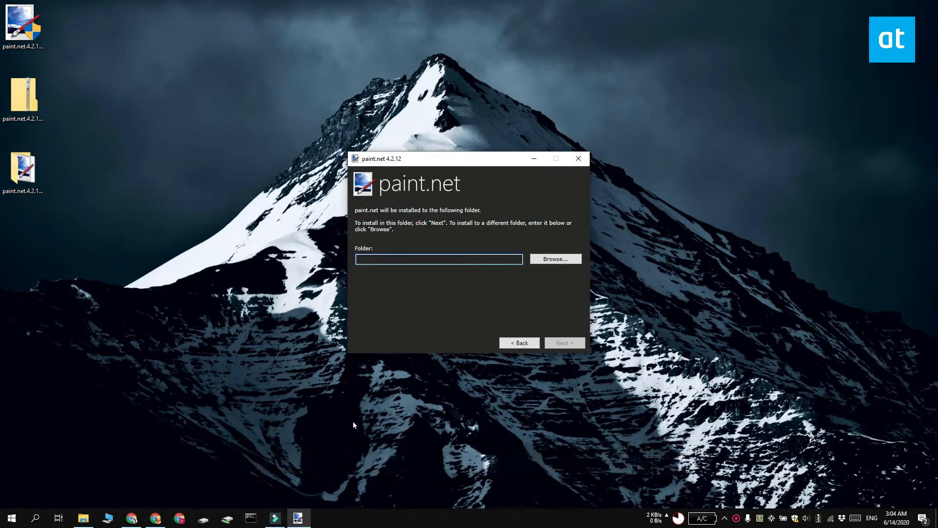
left_click(563, 342)
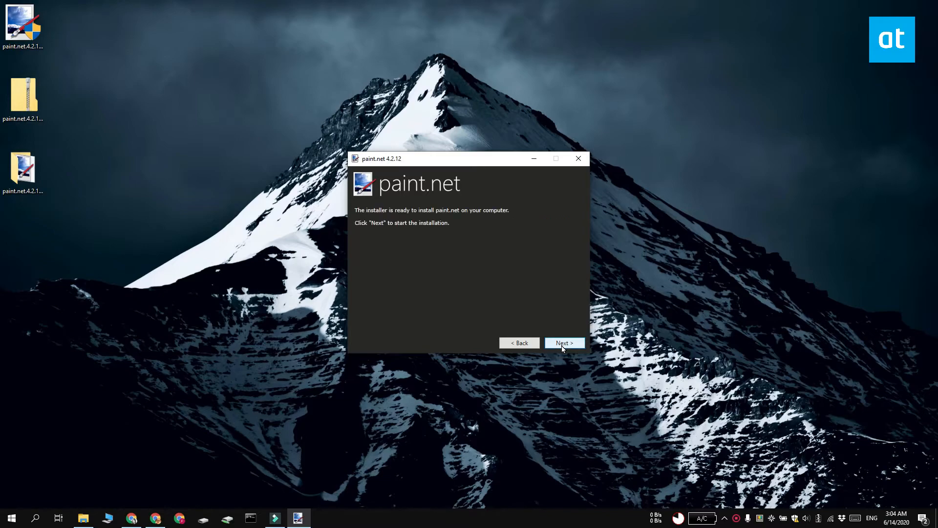
left_click(563, 343)
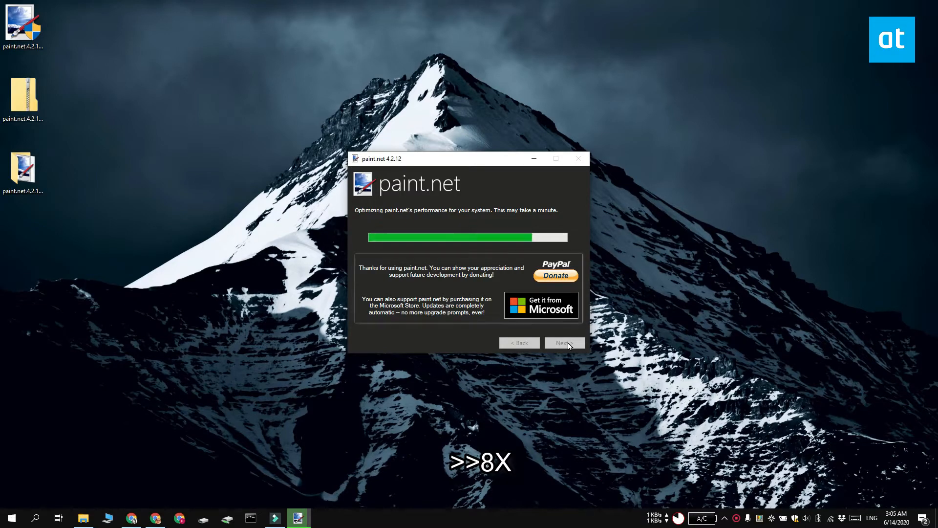
- Finish the completed installer and head to Windows' installed programs list
left_click(563, 342)
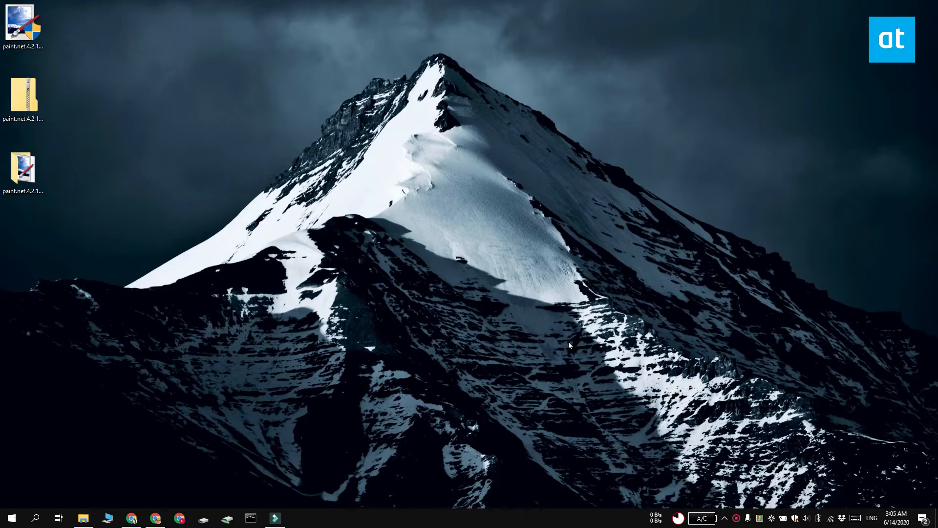
left_click(299, 518)
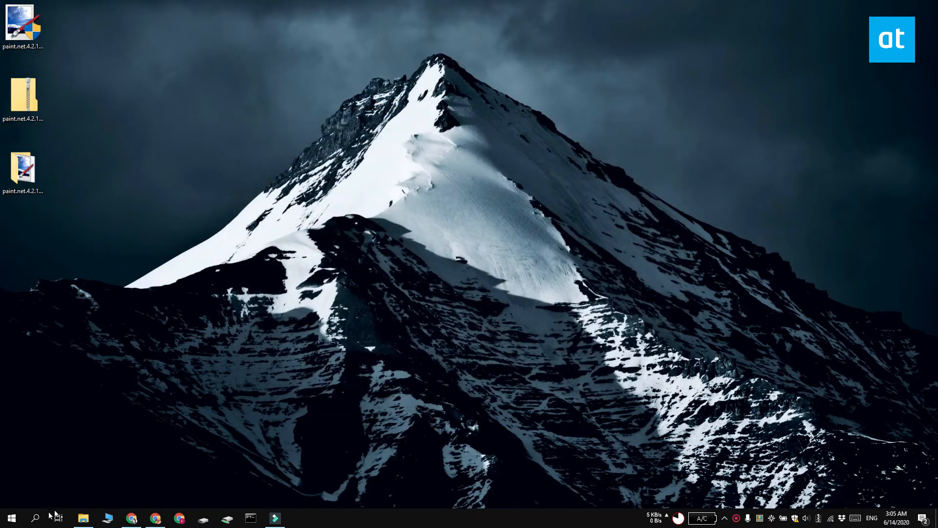
left_click(10, 518)
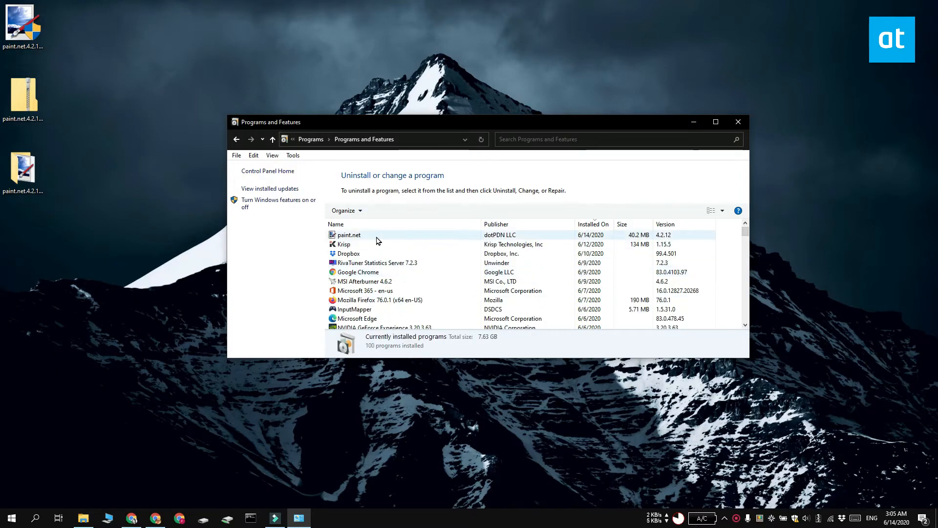
- Uninstall paint.net 4.2.12 from Programs and Features and confirm the removal
left_click(348, 235)
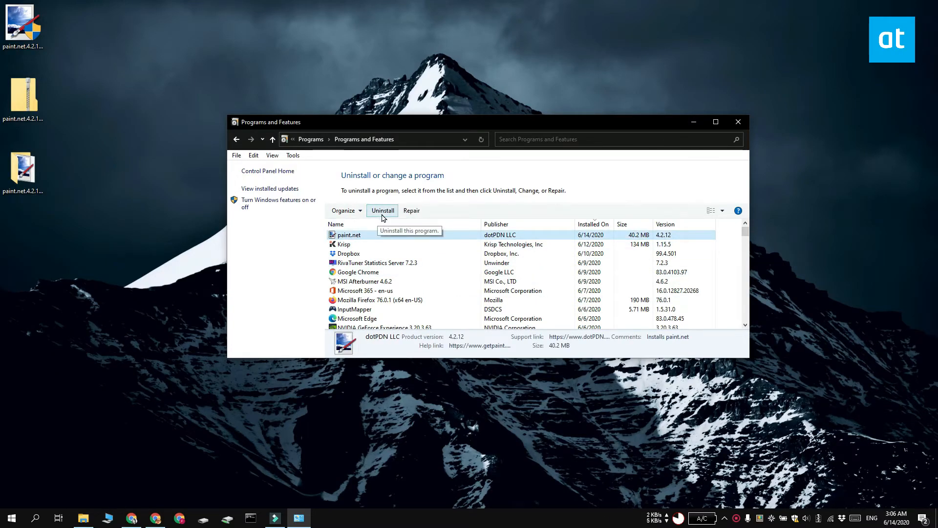
left_click(382, 210)
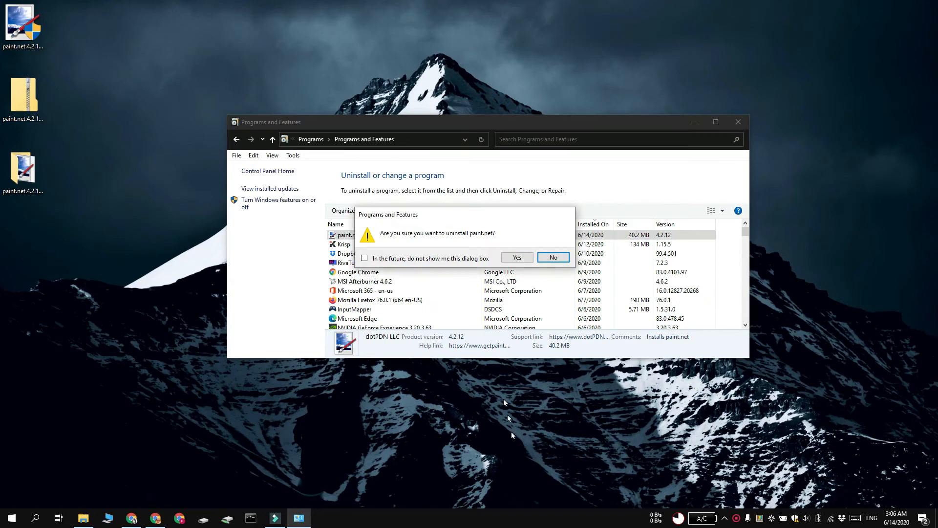
left_click(516, 257)
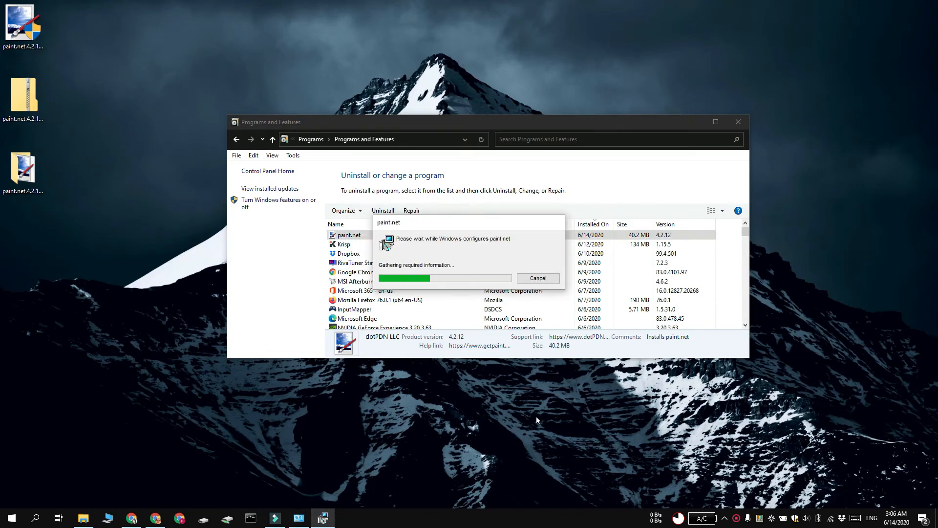